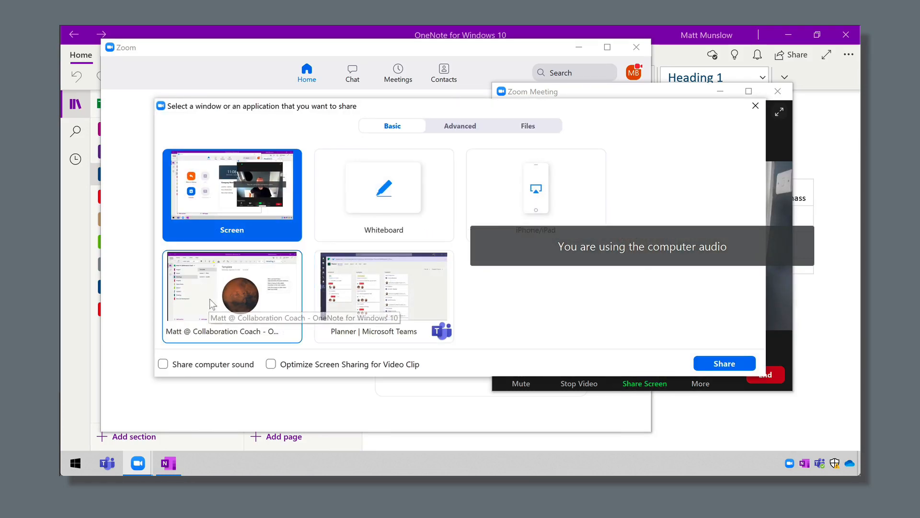
Share the OneNote notebook window in the meeting, then return to the Zoom home screen
left_click(232, 285)
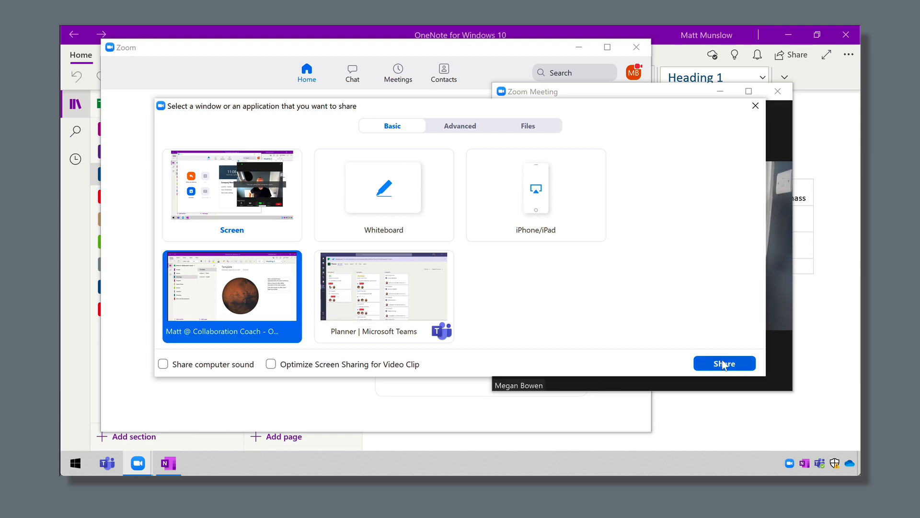
left_click(725, 363)
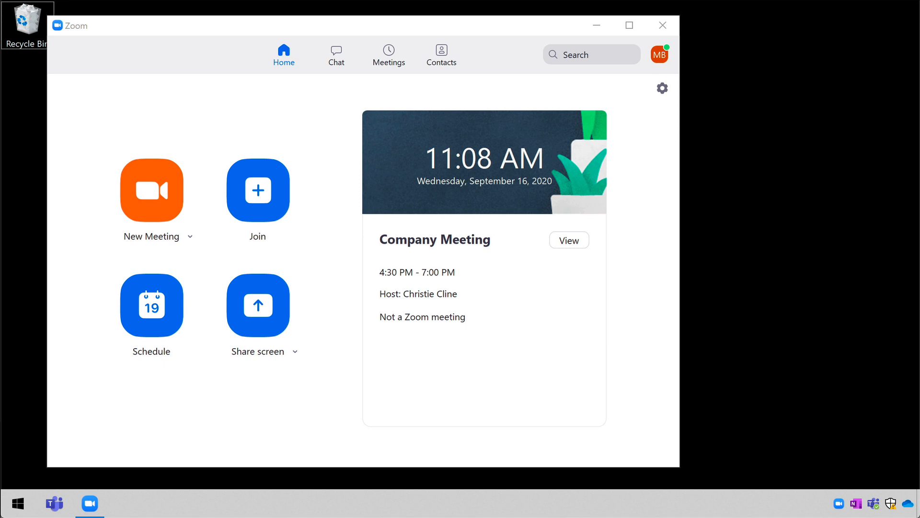
Launch OneNote for Windows 10 from the Start menu so the notebook opens behind the meeting
left_click(17, 503)
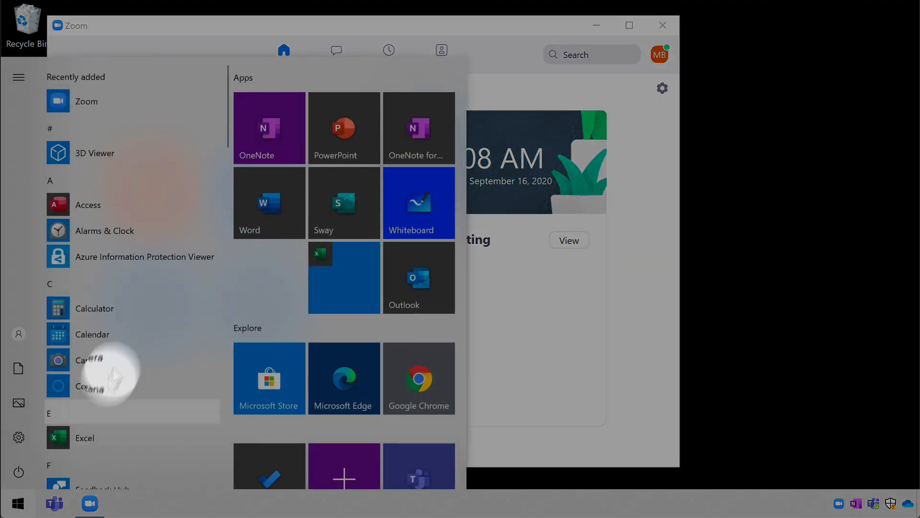
left_click(268, 128)
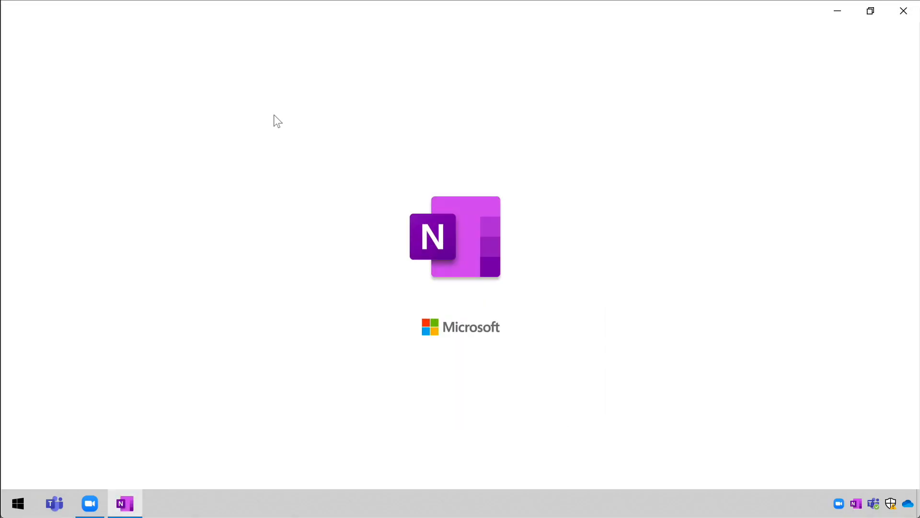
left_click(90, 504)
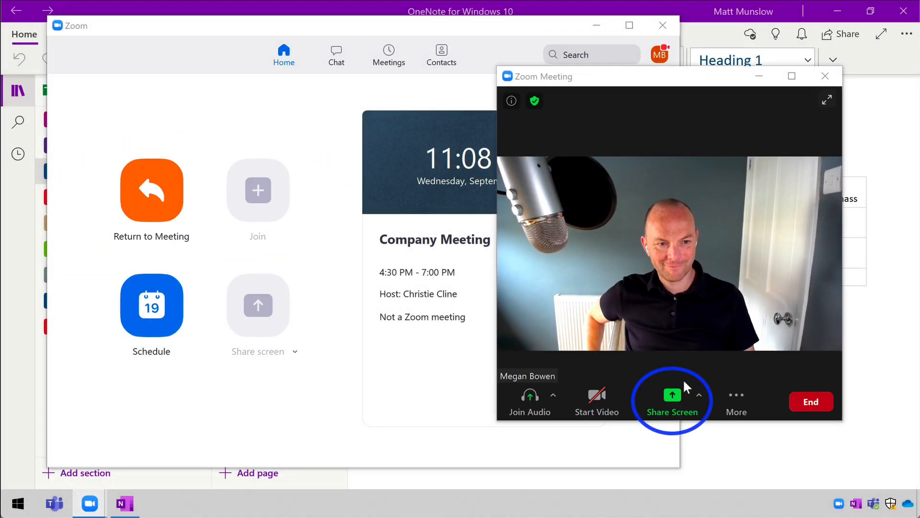
Share the OneNote window from the Basic picker so the Template page is broadcast
left_click(672, 401)
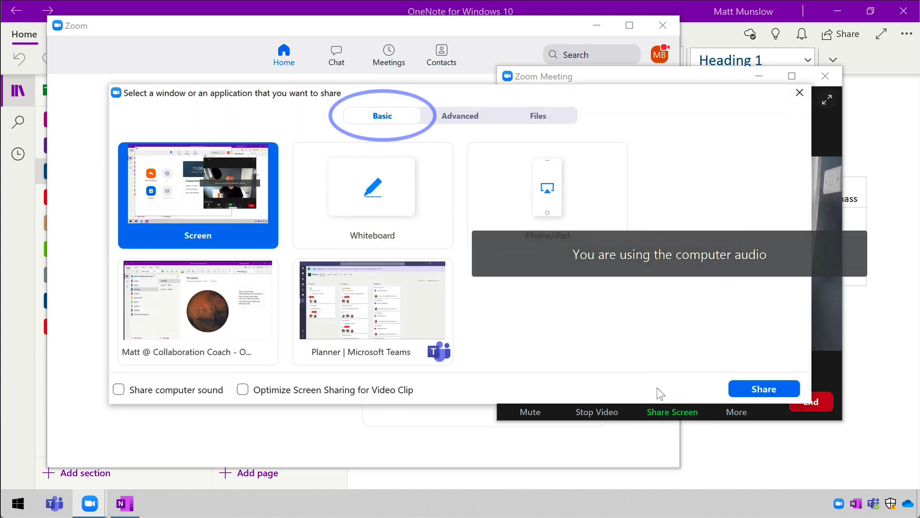
mouse_move(176, 318)
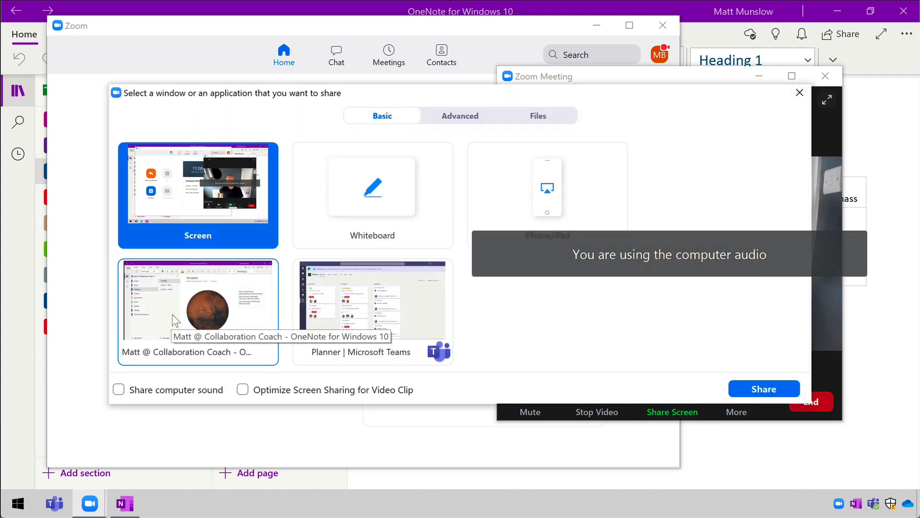
left_click(198, 299)
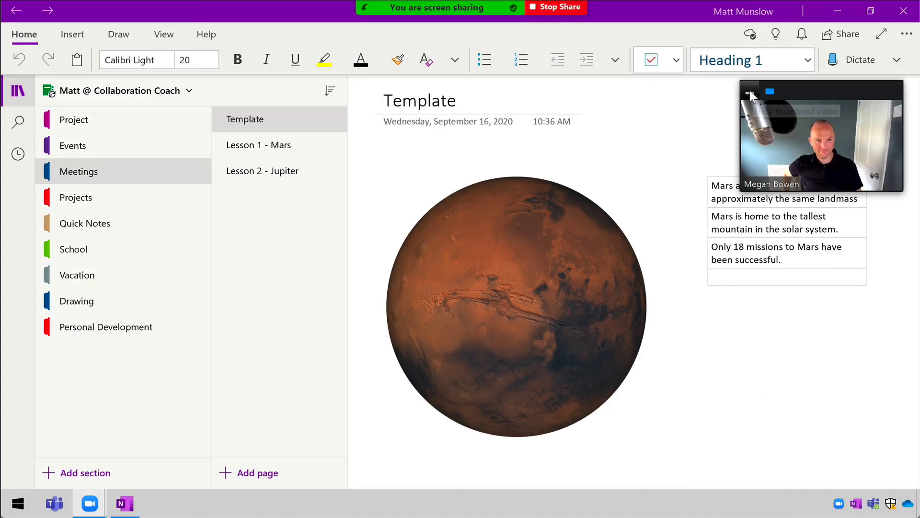
Hide the meeting video preview and collapse the notebook panes around the Template page
left_click(752, 95)
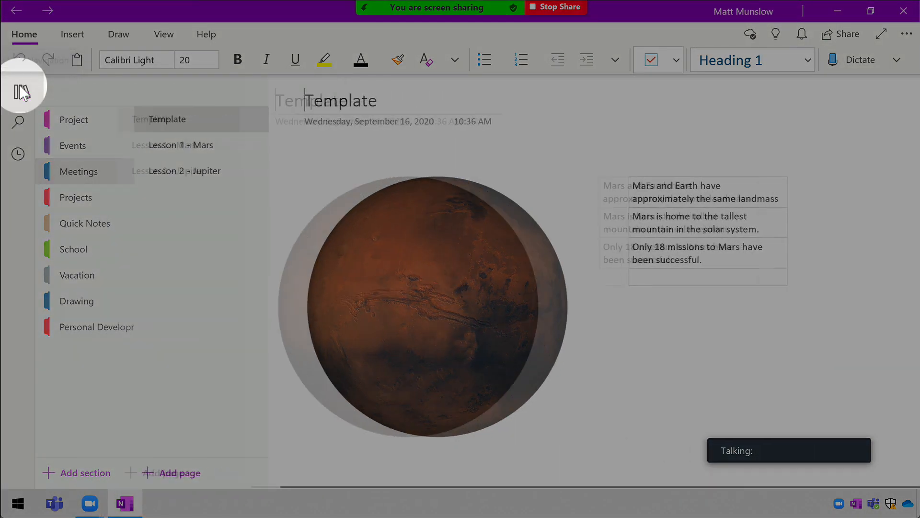
left_click(19, 90)
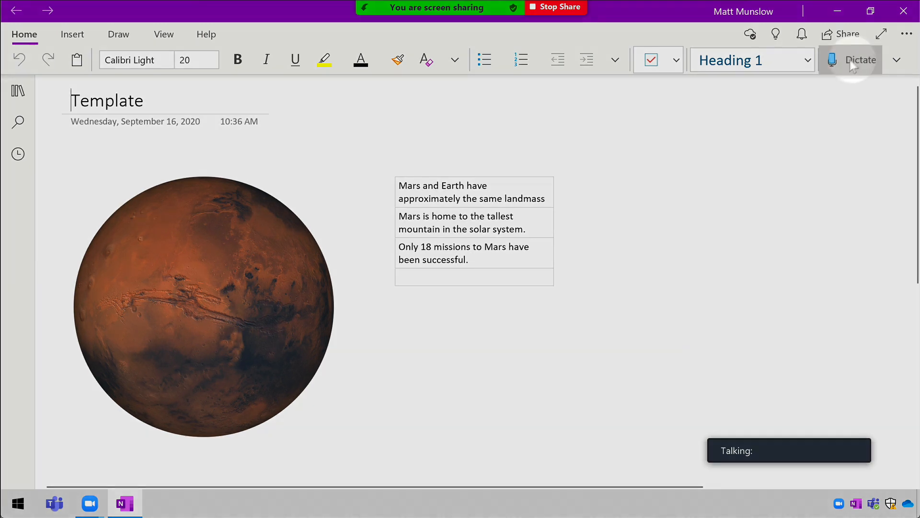
mouse_move(880, 34)
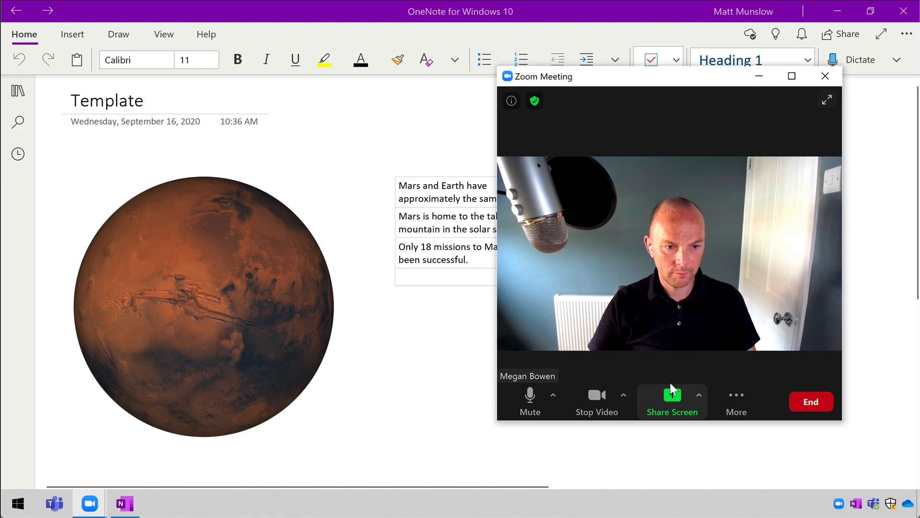
mouse_move(673, 393)
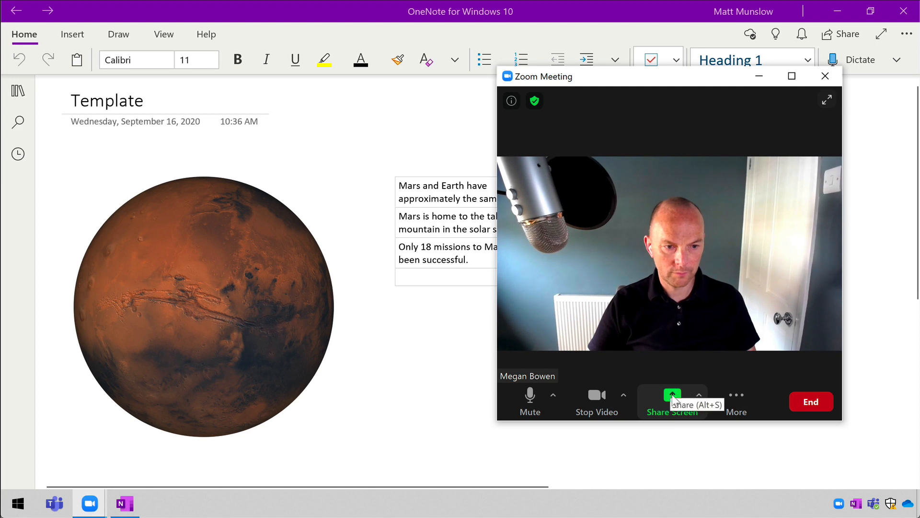
Share a Zoom whiteboard, draw a diagonal line on it, then switch back to sharing OneNote
left_click(672, 402)
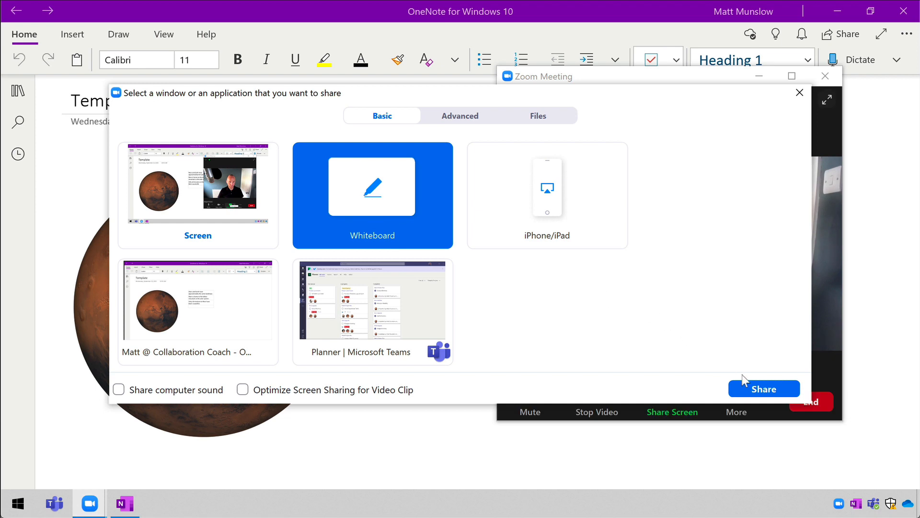
left_click(765, 388)
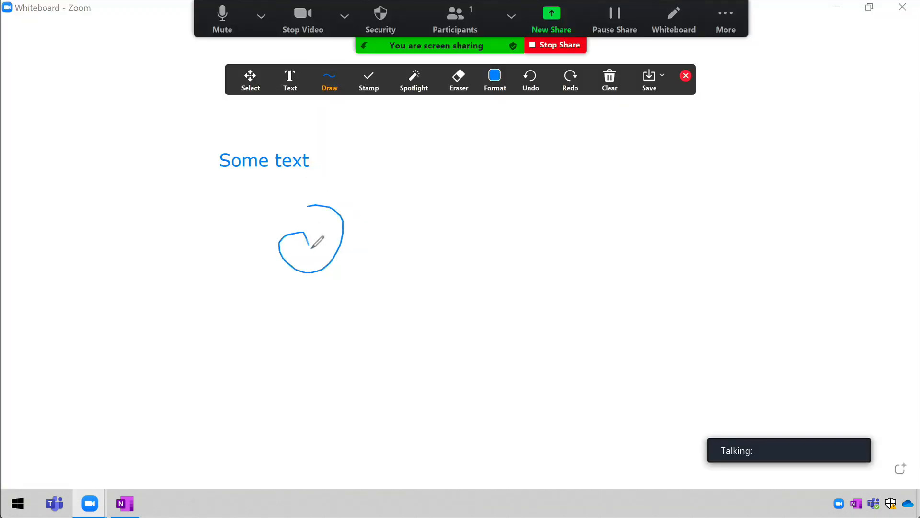
left_click_drag(379, 254, 461, 190)
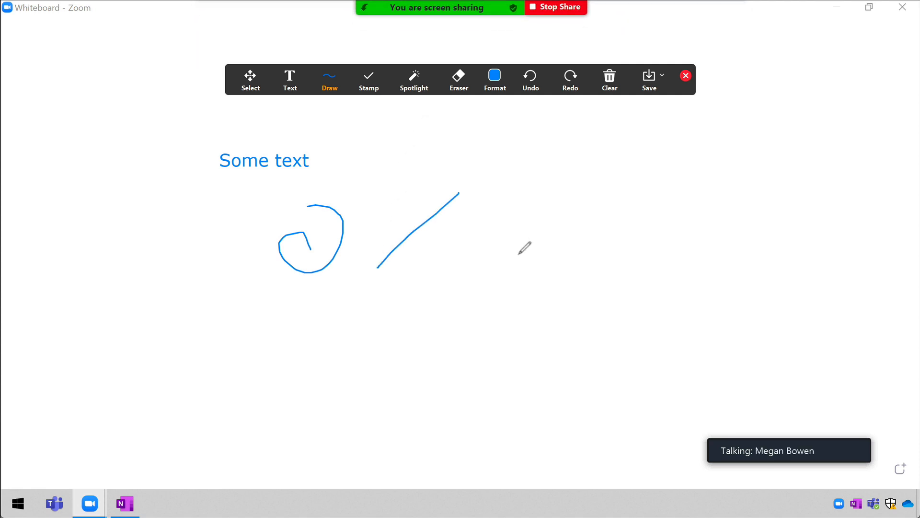
left_click(125, 503)
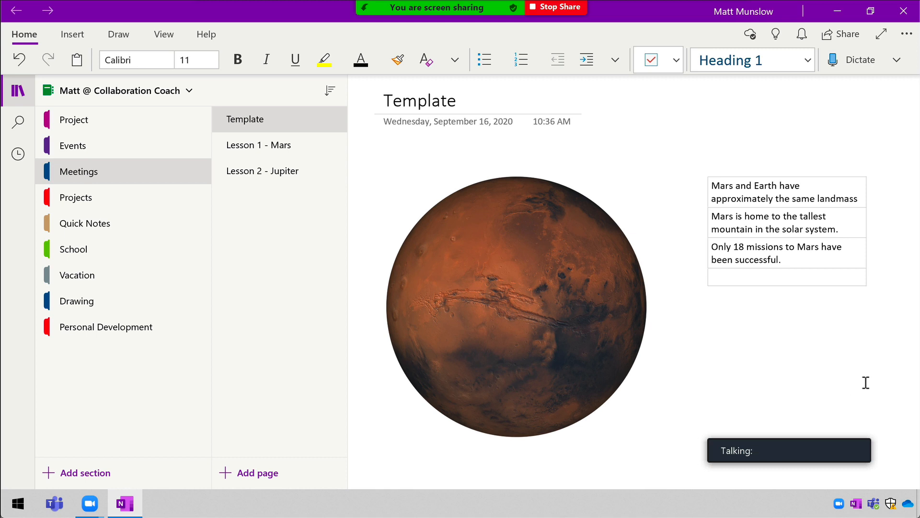
mouse_move(258, 145)
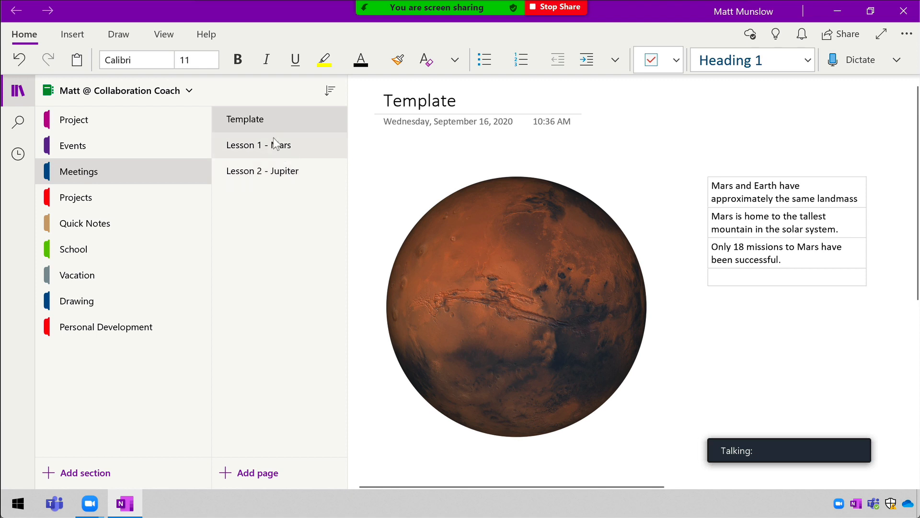
Go to the Lesson 1 - Mars page and add a two-item bulleted list below the facts table
left_click(263, 170)
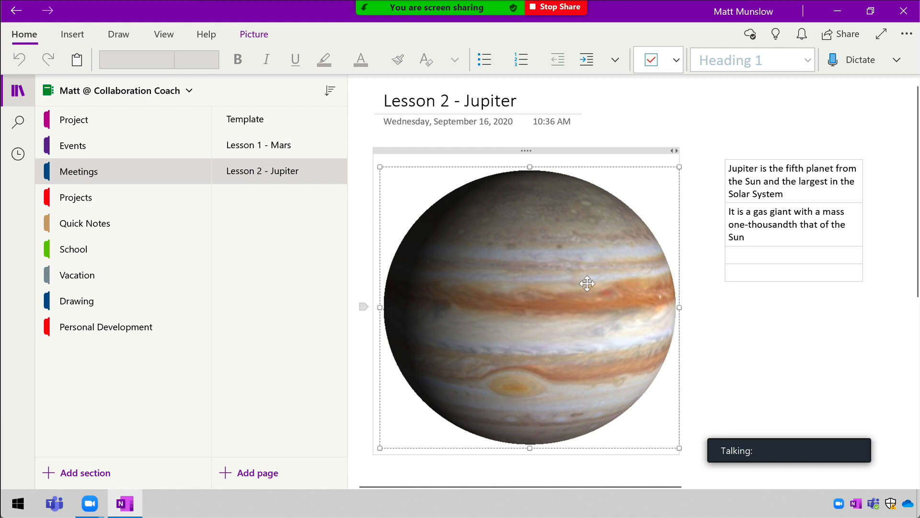
mouse_move(380, 273)
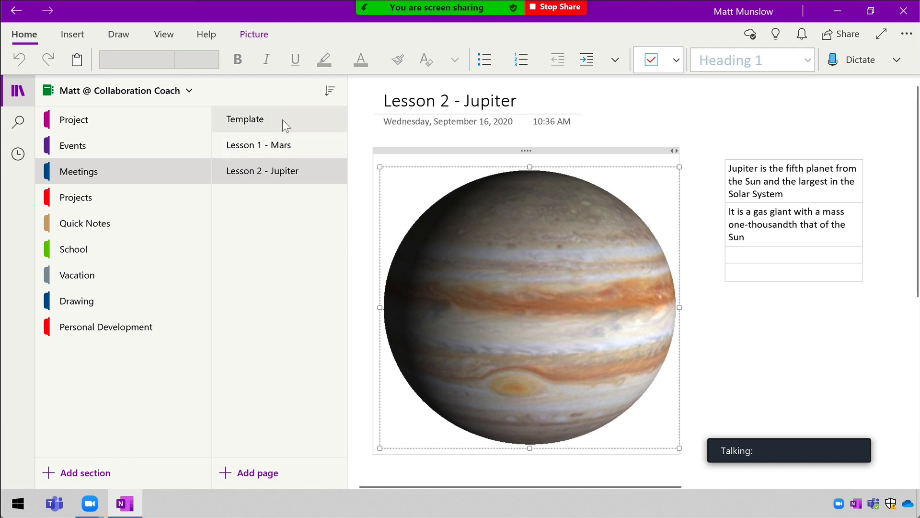
left_click(245, 119)
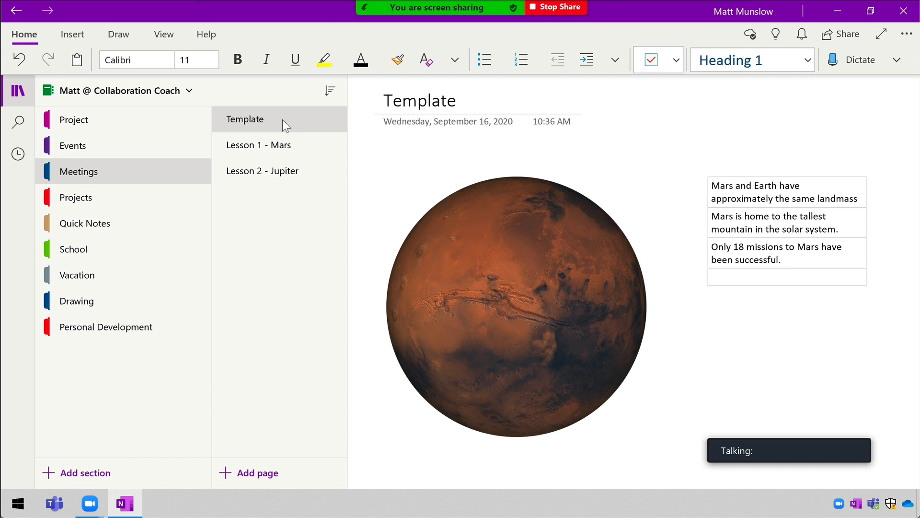
right_click(244, 119)
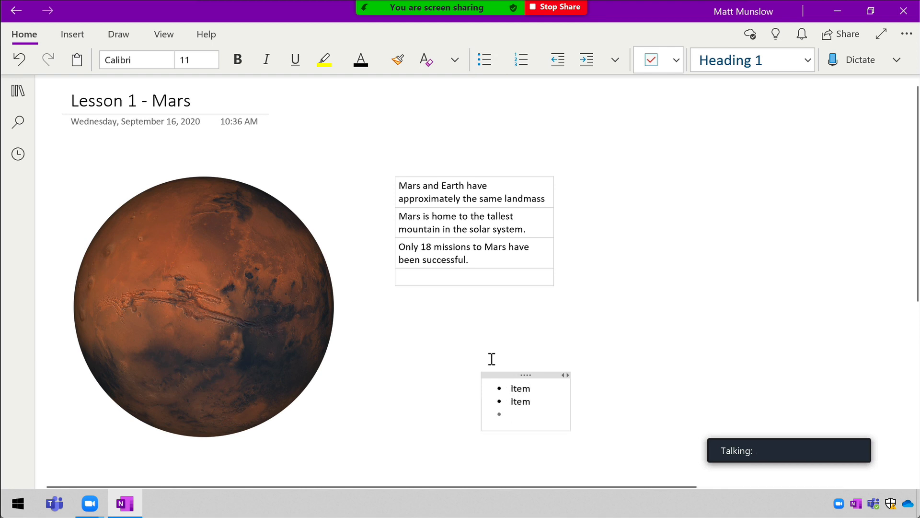
With the black pen and Ink to Shape, draw an oval beside the facts table and add a square
left_click(118, 34)
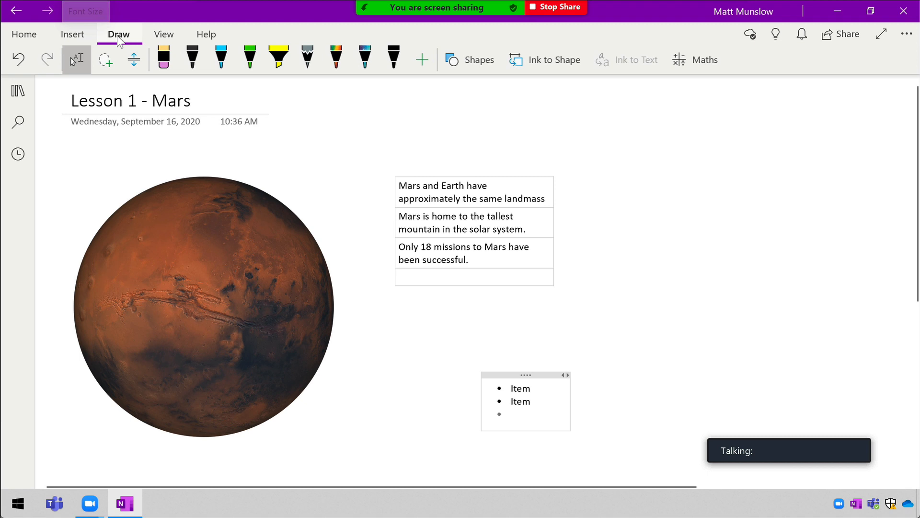
left_click(193, 59)
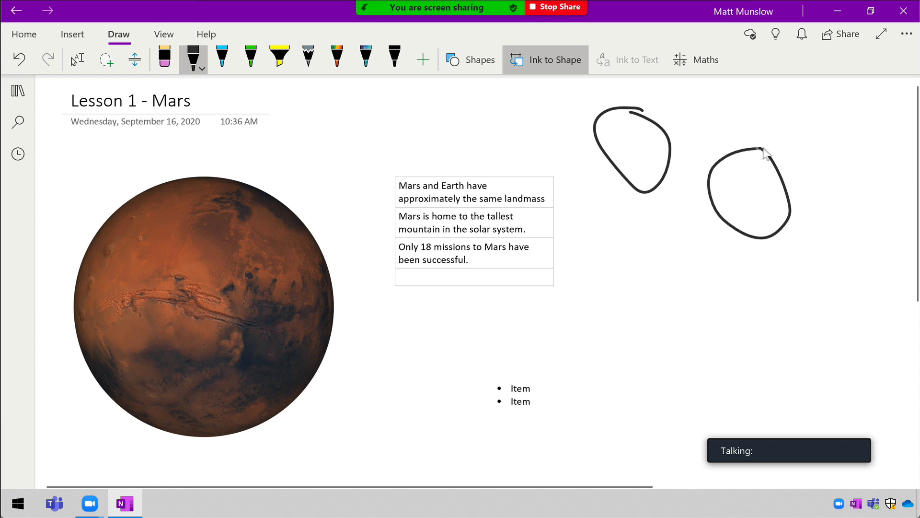
left_click_drag(605, 241, 670, 305)
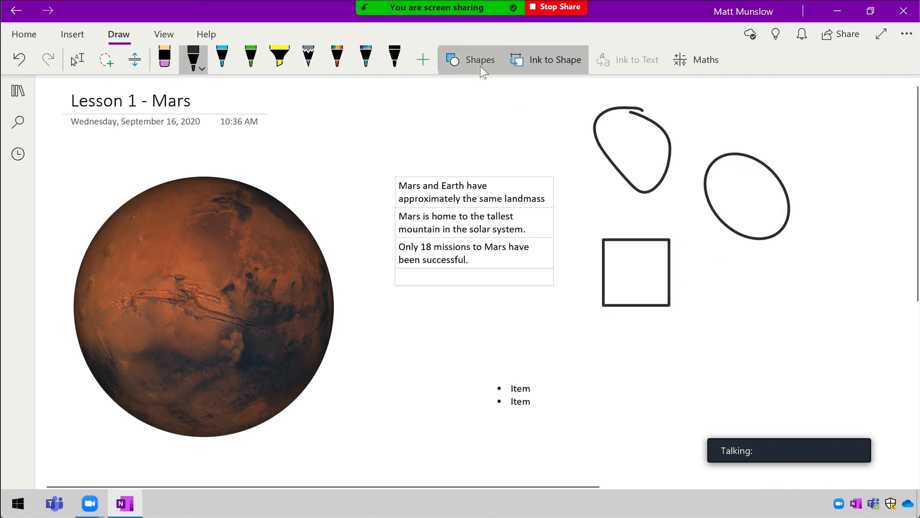
left_click(472, 60)
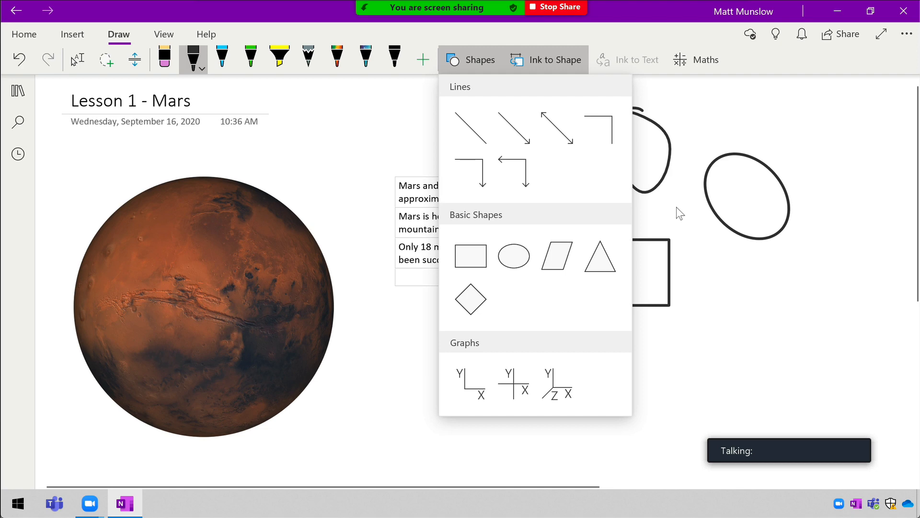